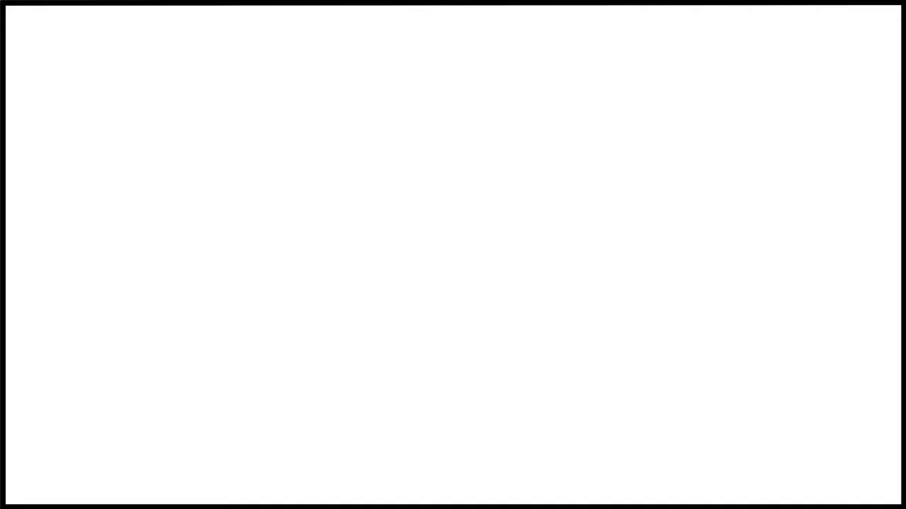
Step: Draw a tan upper-left arc and a right-side curve sweeping down to the bottom
{"action": "left_click_drag", "start_coordinate": [327, 332], "coordinate": [591, 114]}
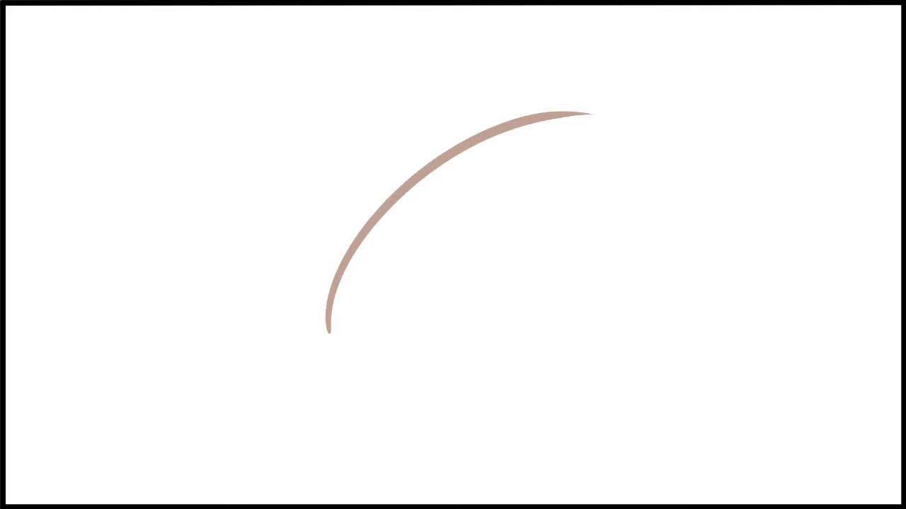
{"action": "left_click_drag", "start_coordinate": [593, 116], "coordinate": [368, 380]}
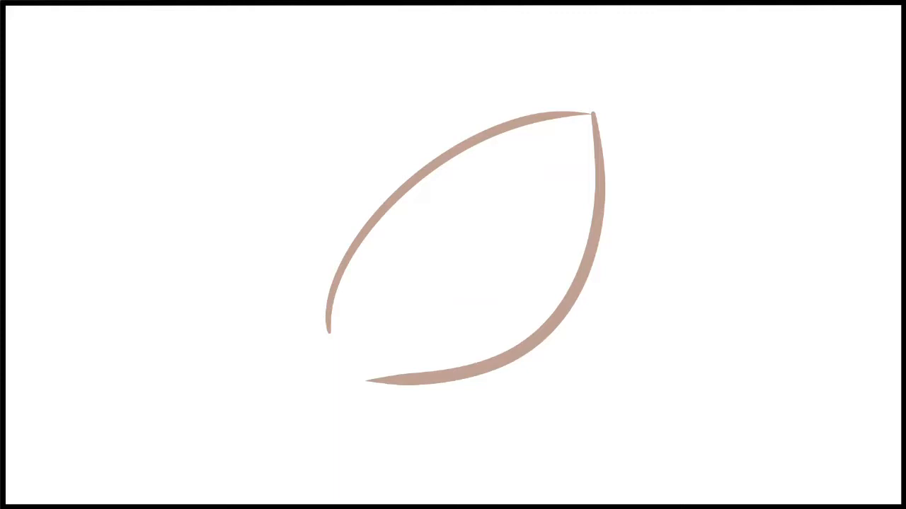